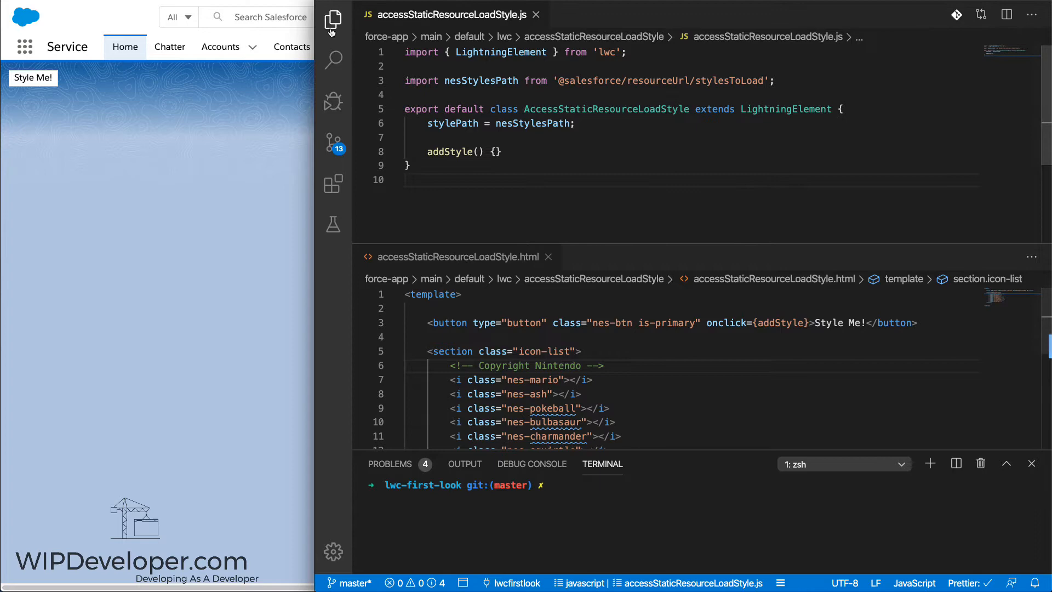
Reveal the project's file tree with the stylesToLoad static resource and the component files
{"action": "left_click", "coordinate": [333, 20]}
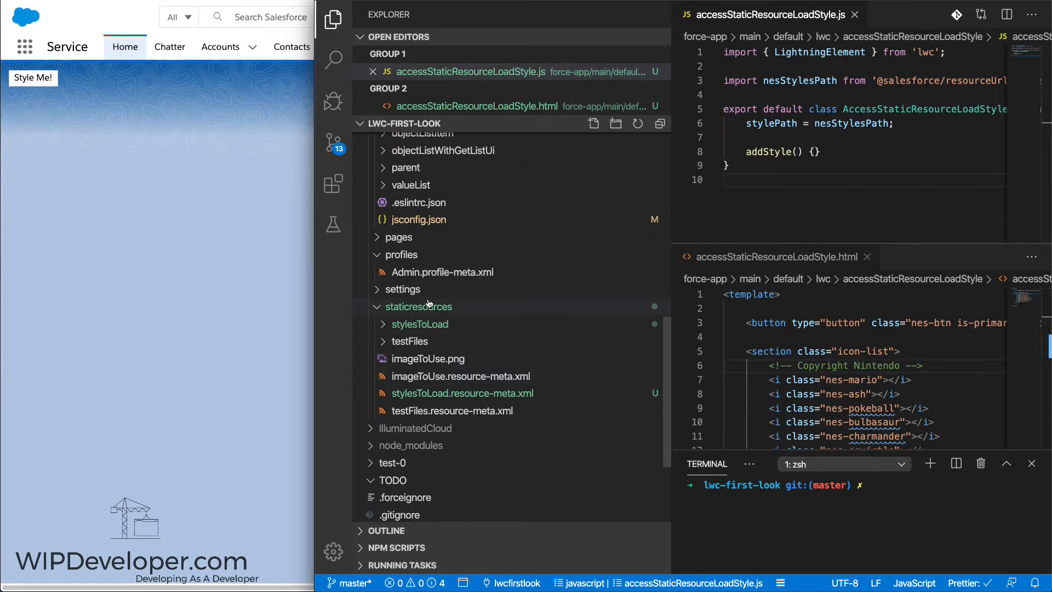
{"action": "mouse_move", "coordinate": [440, 328]}
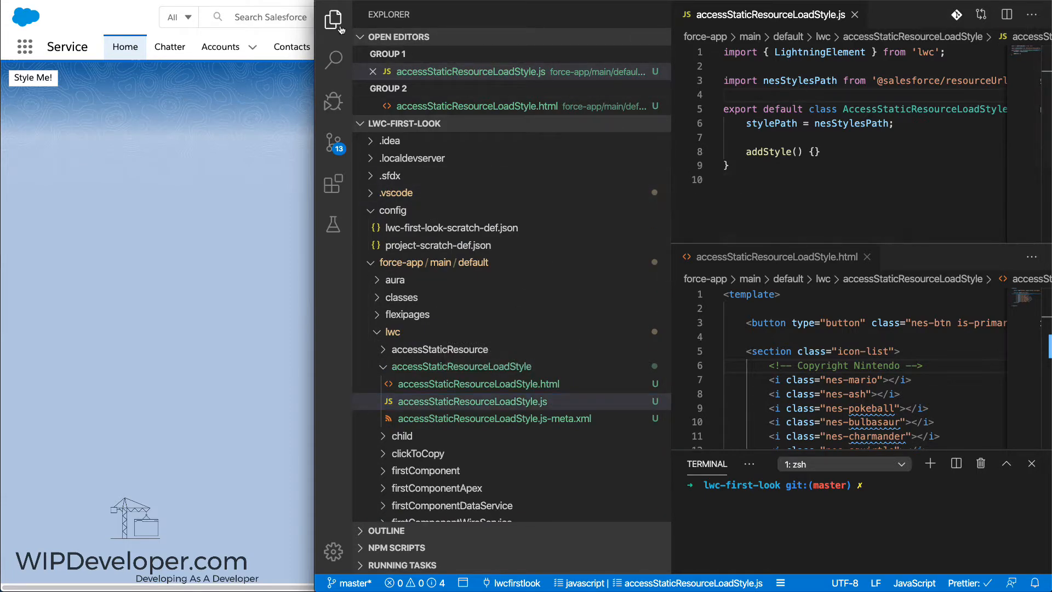
Collapse the file tree and insert a blank line below the stylesToLoad import
{"action": "left_click", "coordinate": [333, 20]}
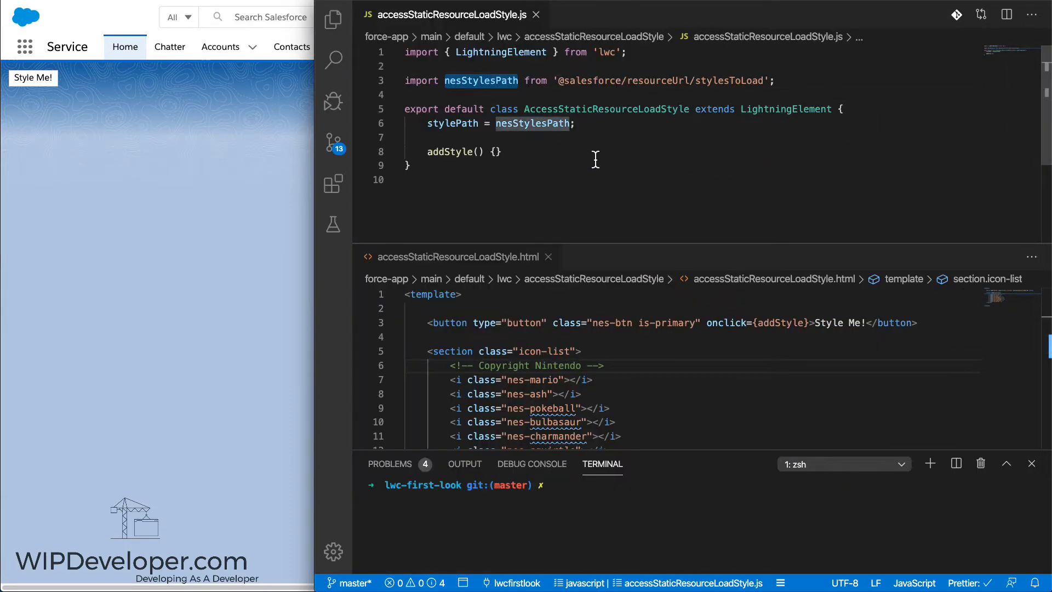
{"action": "mouse_move", "coordinate": [723, 81]}
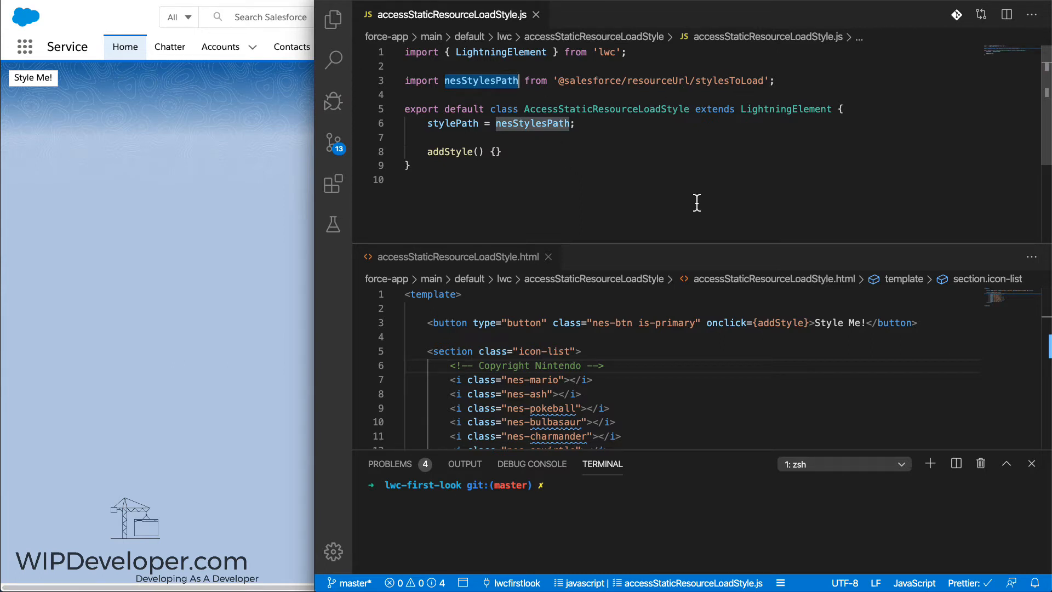
{"action": "left_click", "coordinate": [791, 81]}
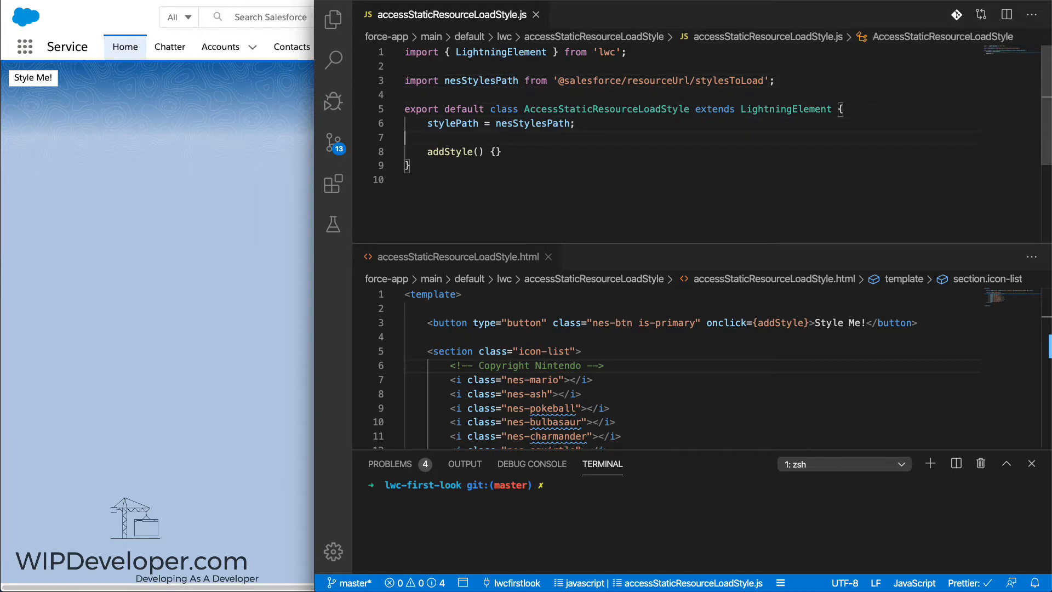
{"action": "double_click", "coordinate": [451, 123]}
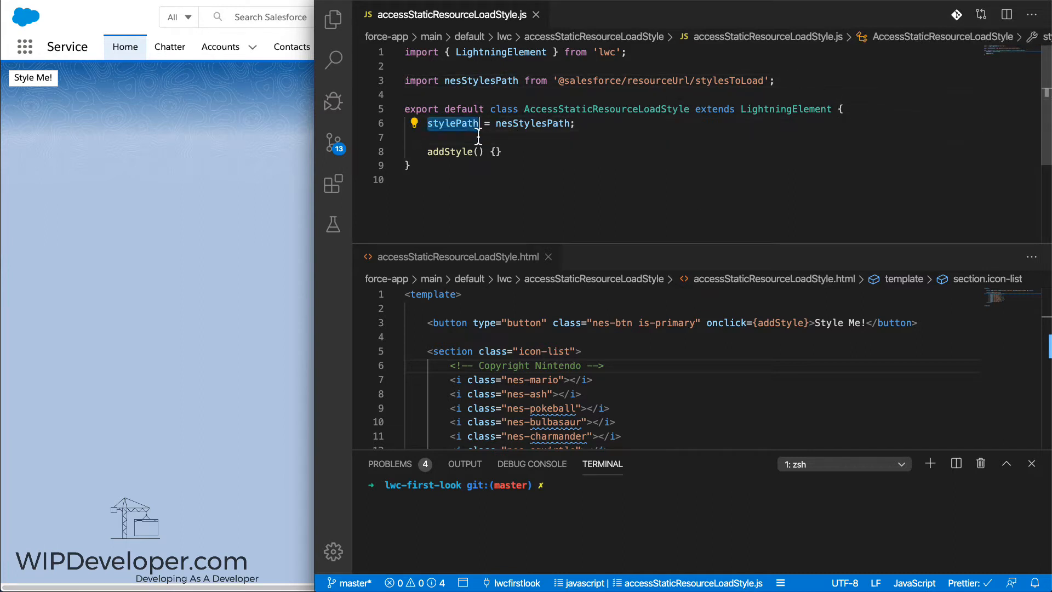
{"action": "left_click", "coordinate": [788, 81]}
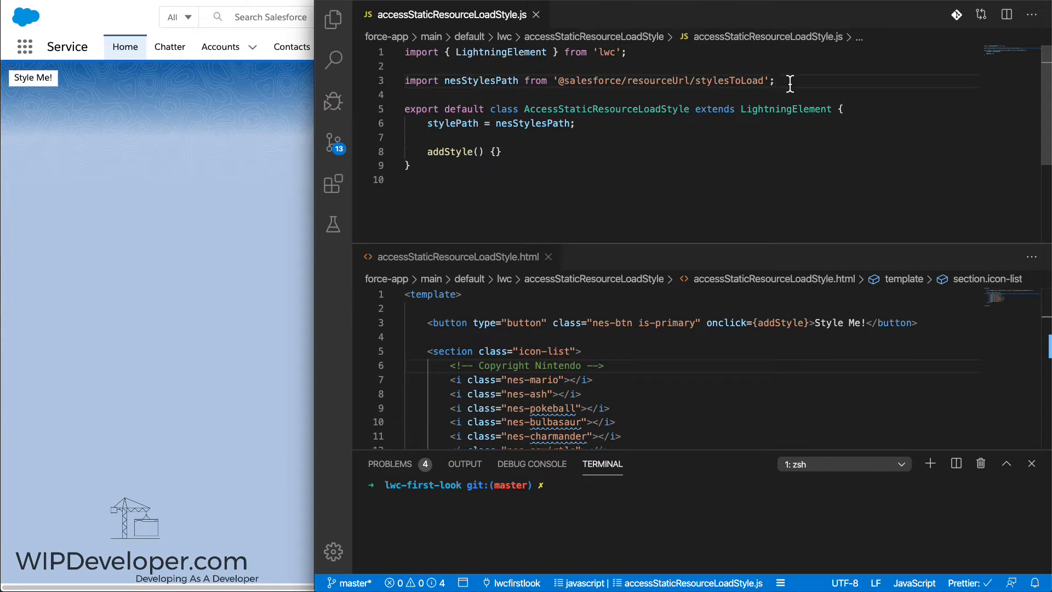
{"action": "key", "text": "Enter"}
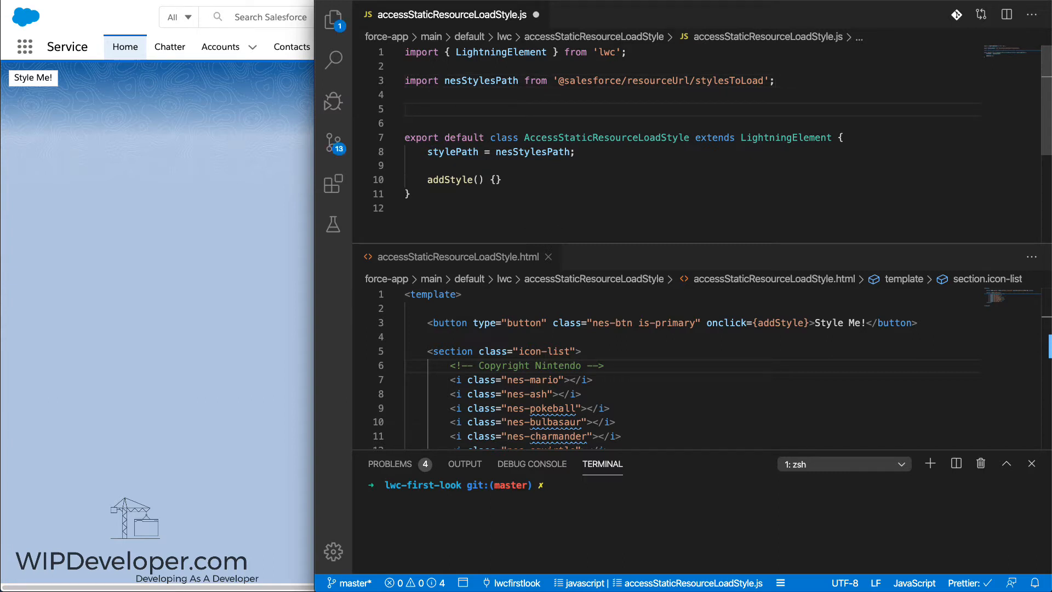
Write the import {loadStyle} from 'lightning/platformResourceLoader' line
{"action": "type", "text": "i"}
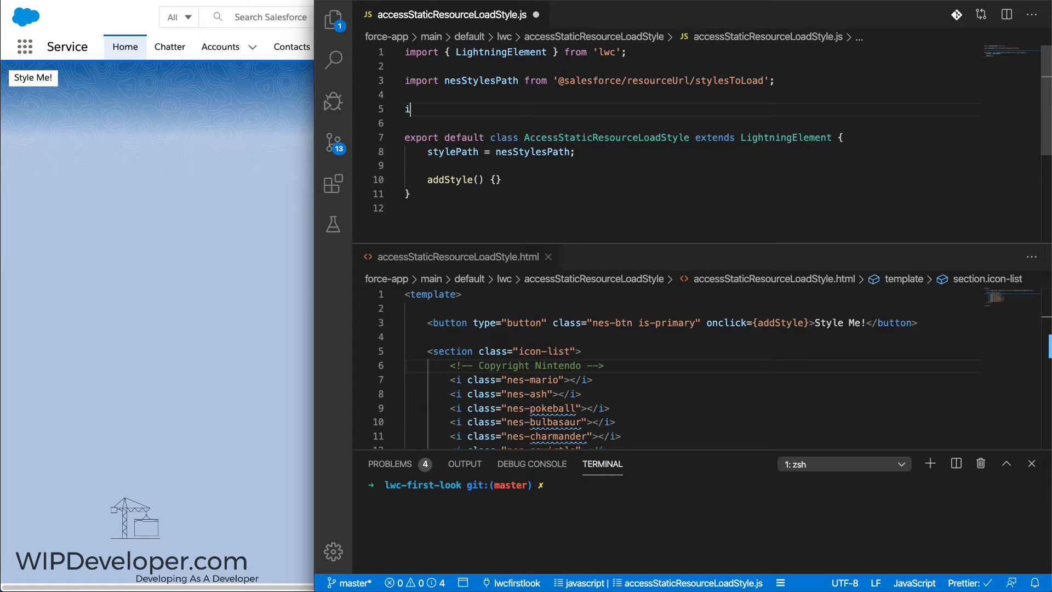
{"action": "type", "text": "mport {loadStyle} from 'lightning/platformResourceLoader`;"}
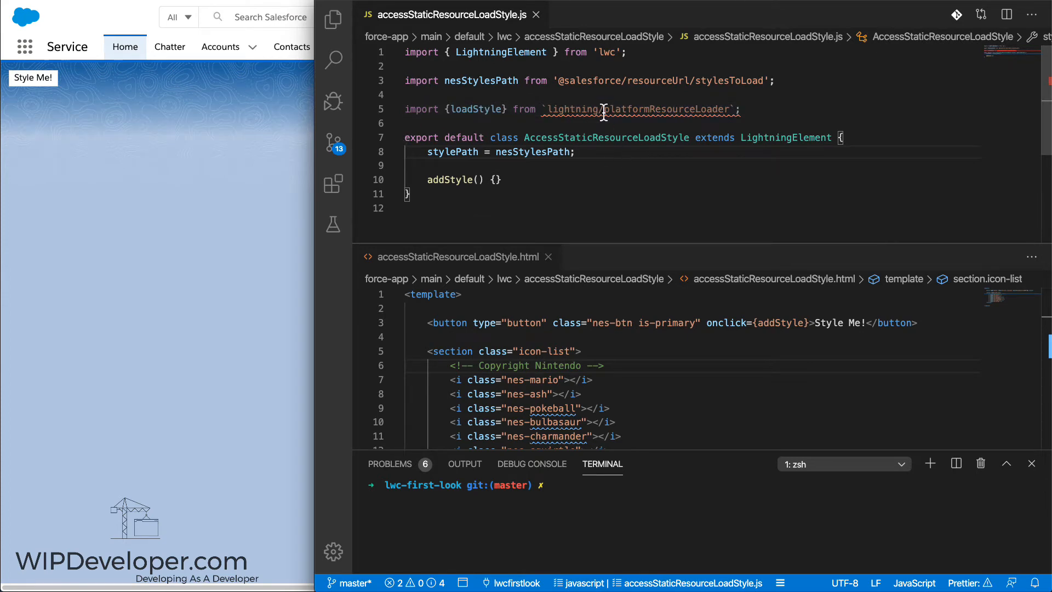
{"action": "mouse_move", "coordinate": [699, 124]}
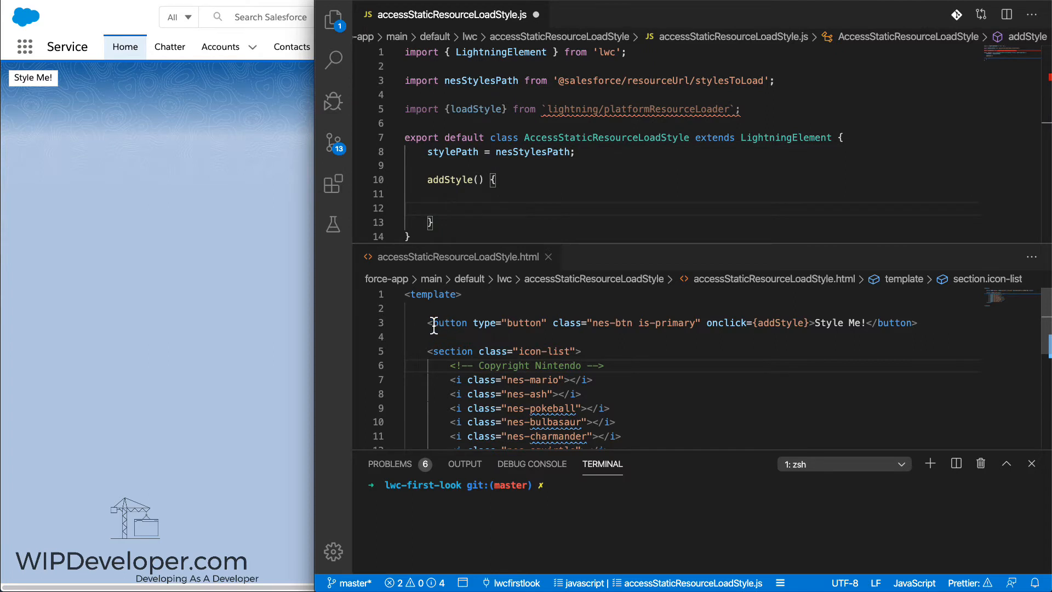
{"action": "left_click_drag", "start_coordinate": [434, 322], "coordinate": [811, 322]}
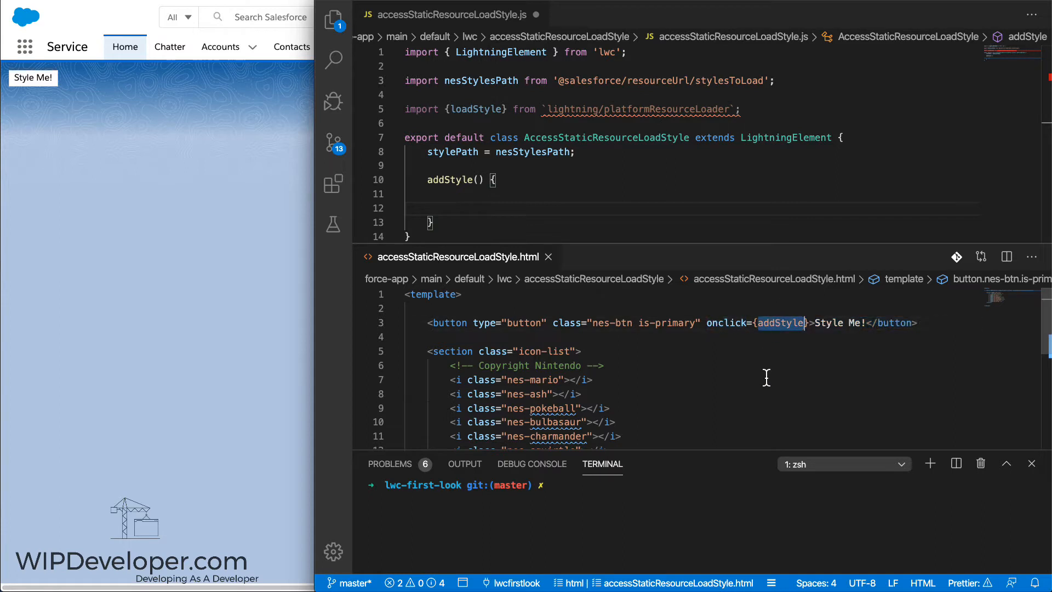
{"action": "mouse_move", "coordinate": [651, 352]}
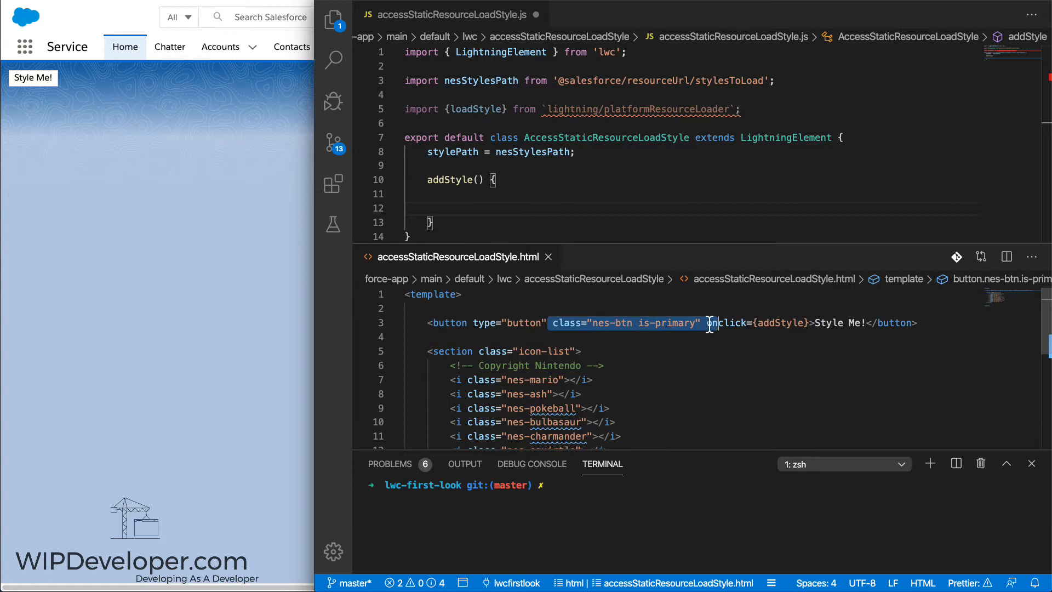
{"action": "mouse_move", "coordinate": [664, 346]}
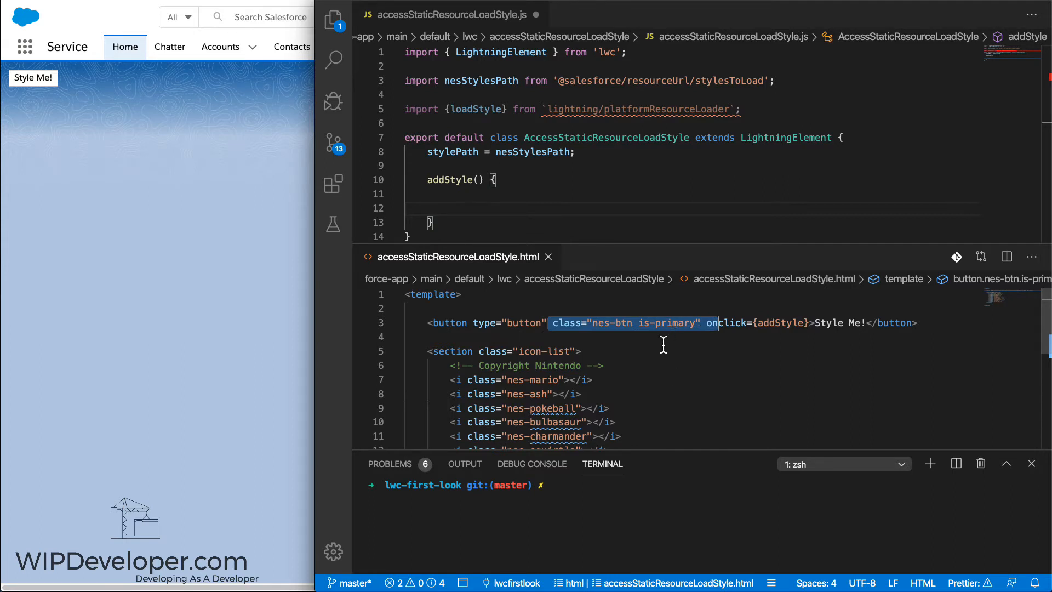
{"action": "left_click", "coordinate": [520, 351]}
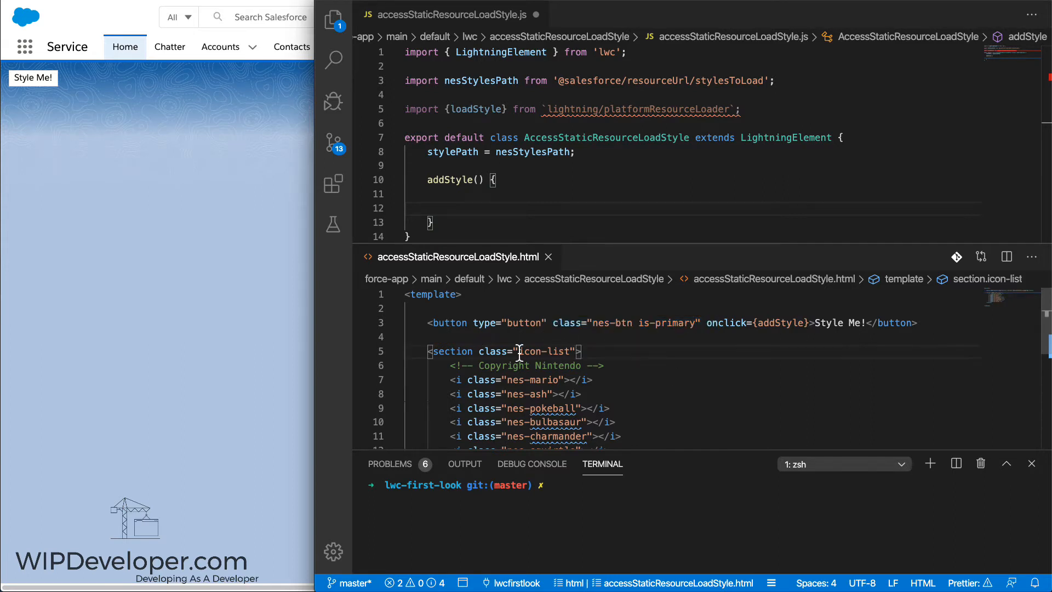
{"action": "double_click", "coordinate": [640, 322]}
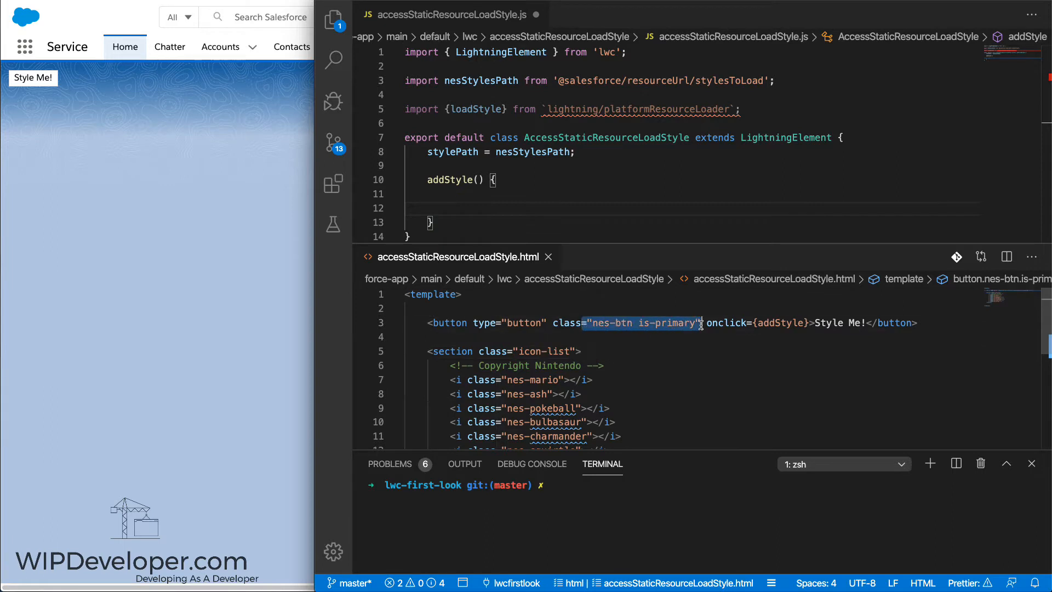
{"action": "scroll", "scroll_direction": "down", "scroll_amount": 3}
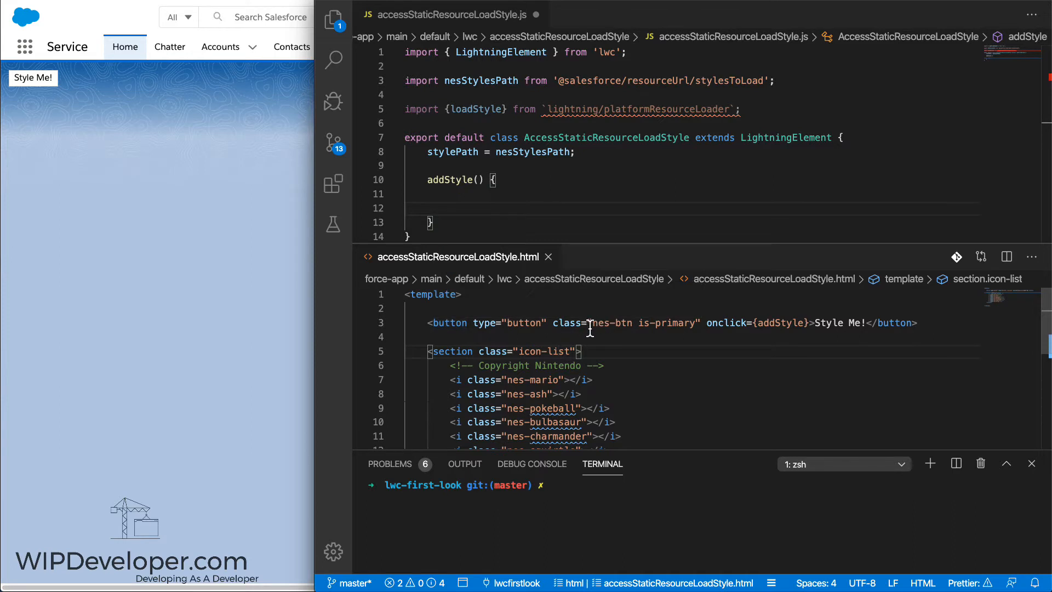
{"action": "mouse_move", "coordinate": [640, 333]}
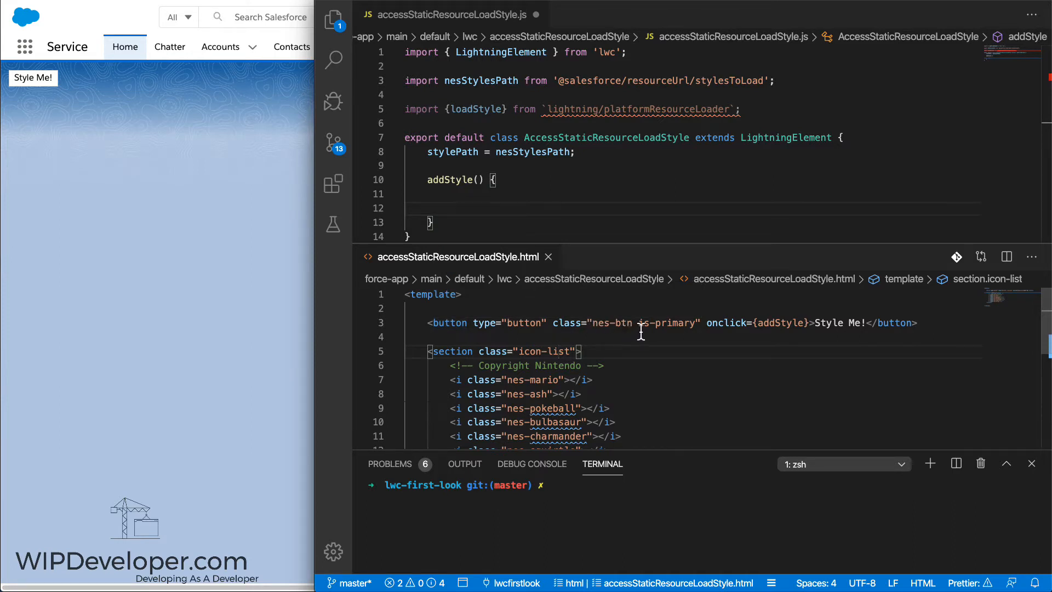
{"action": "scroll", "scroll_direction": "down", "scroll_amount": 3}
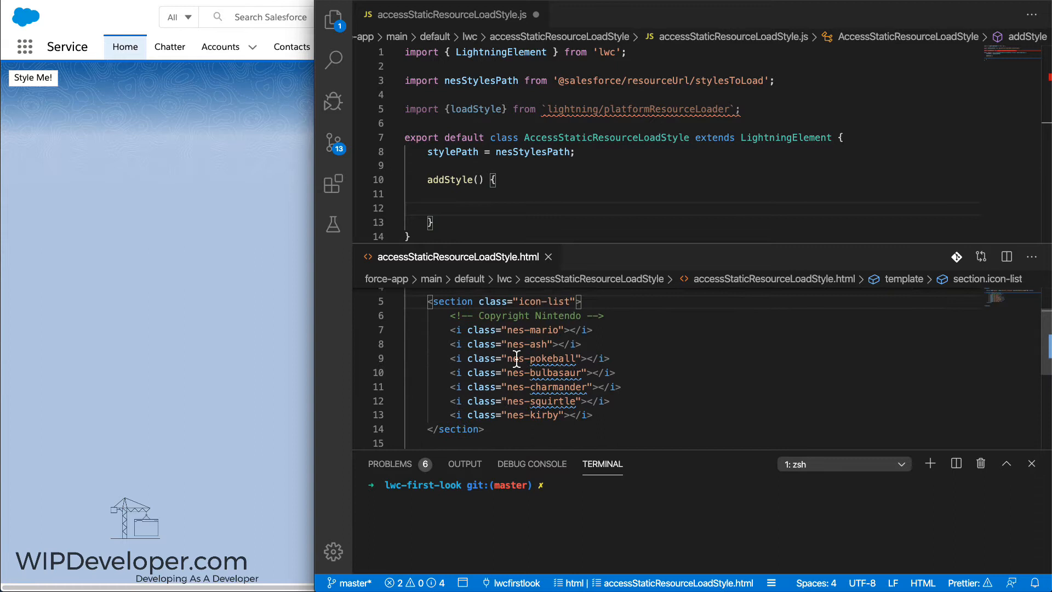
{"action": "left_click_drag", "start_coordinate": [602, 316], "coordinate": [483, 426]}
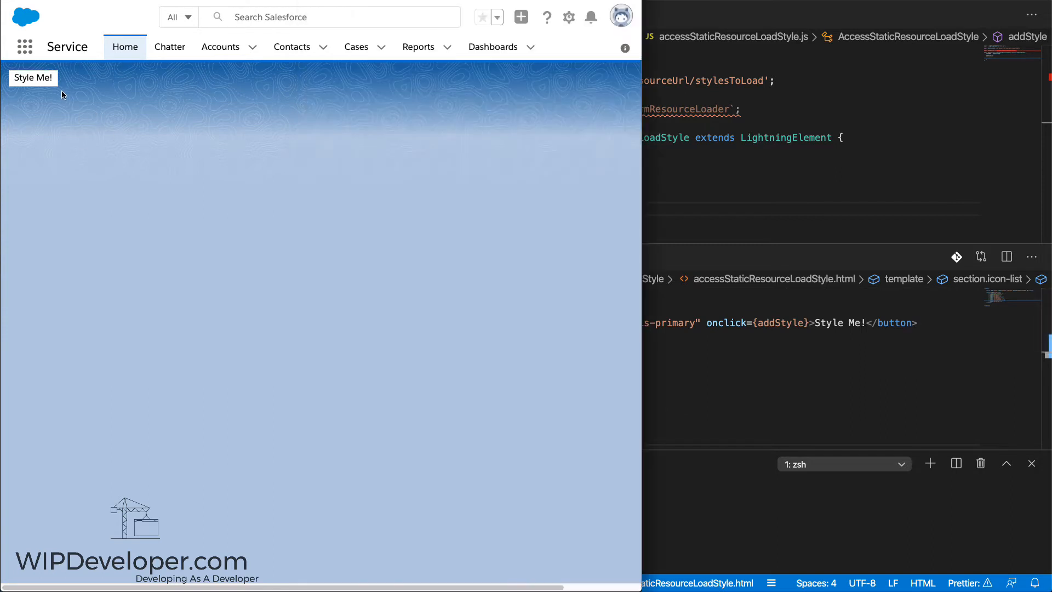
{"action": "mouse_move", "coordinate": [138, 215]}
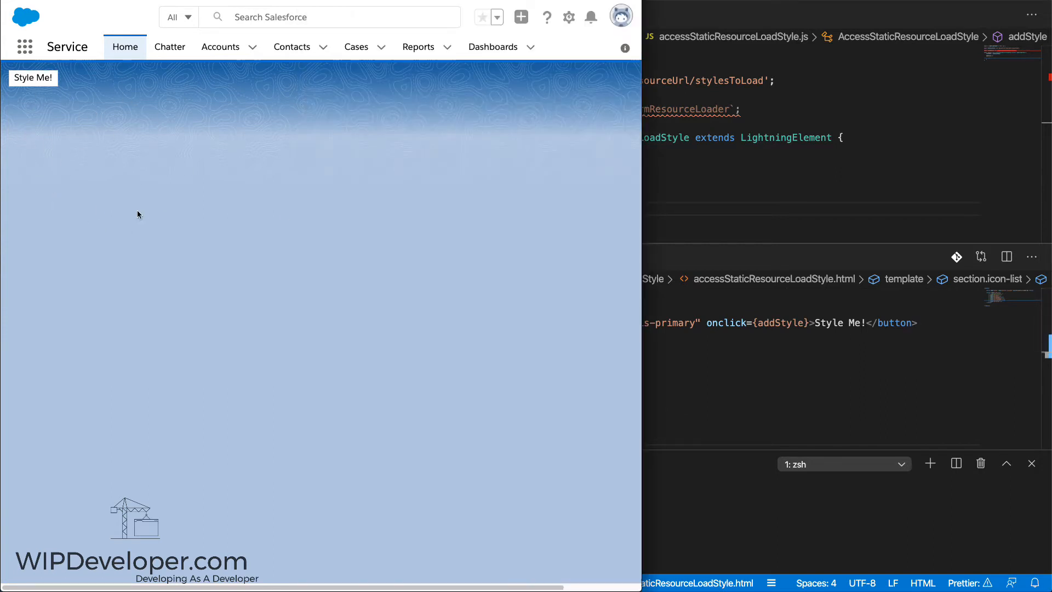
{"action": "mouse_move", "coordinate": [60, 158]}
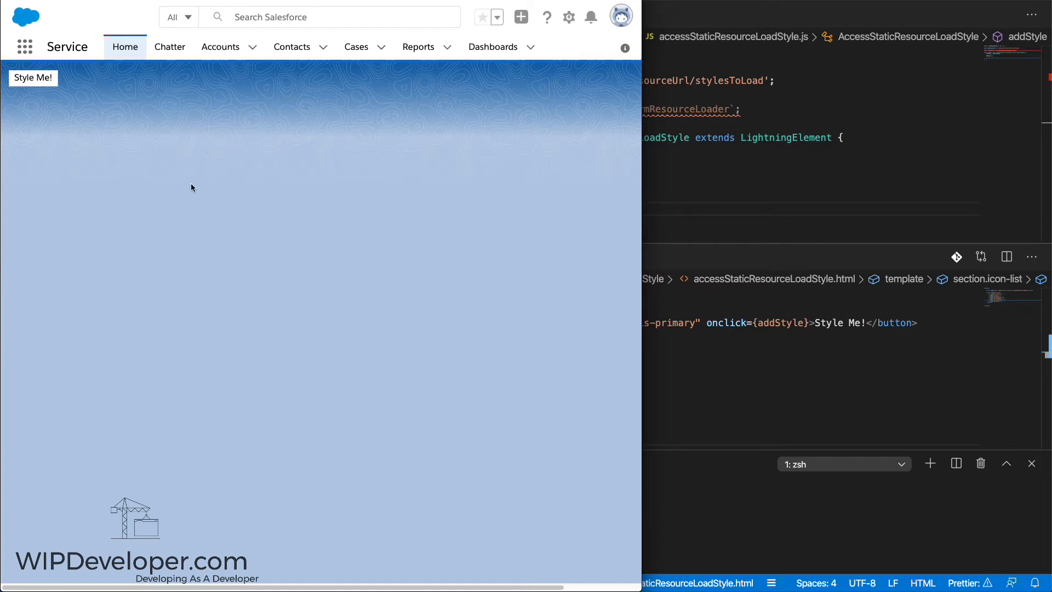
{"action": "mouse_move", "coordinate": [824, 226]}
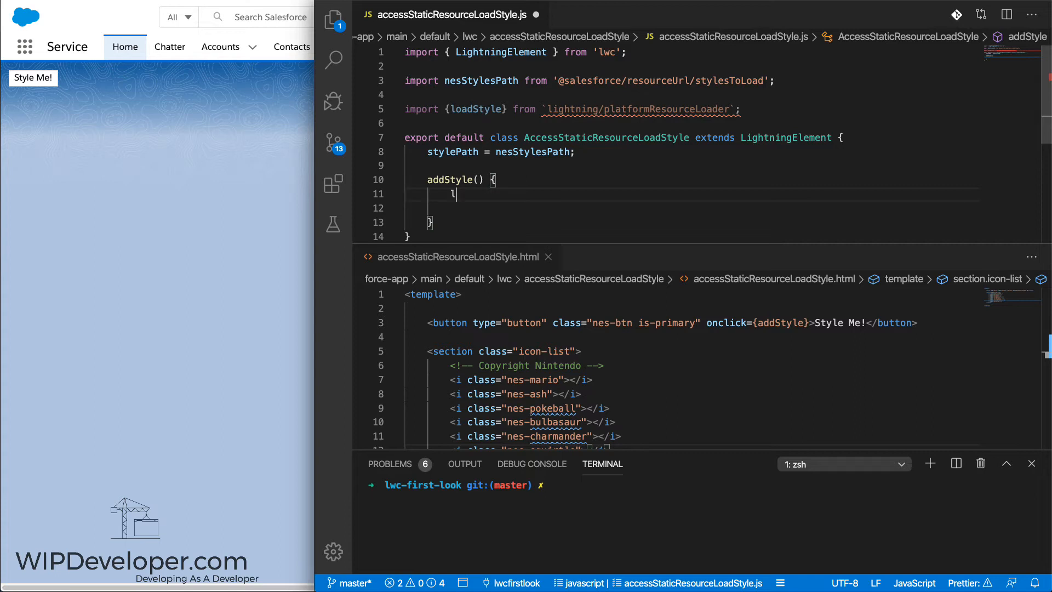
Write loadStyle(this, `${this.stylePath}/nes.css`) inside the addStyle handler
{"action": "type", "text": "loadStyle(thjr"}
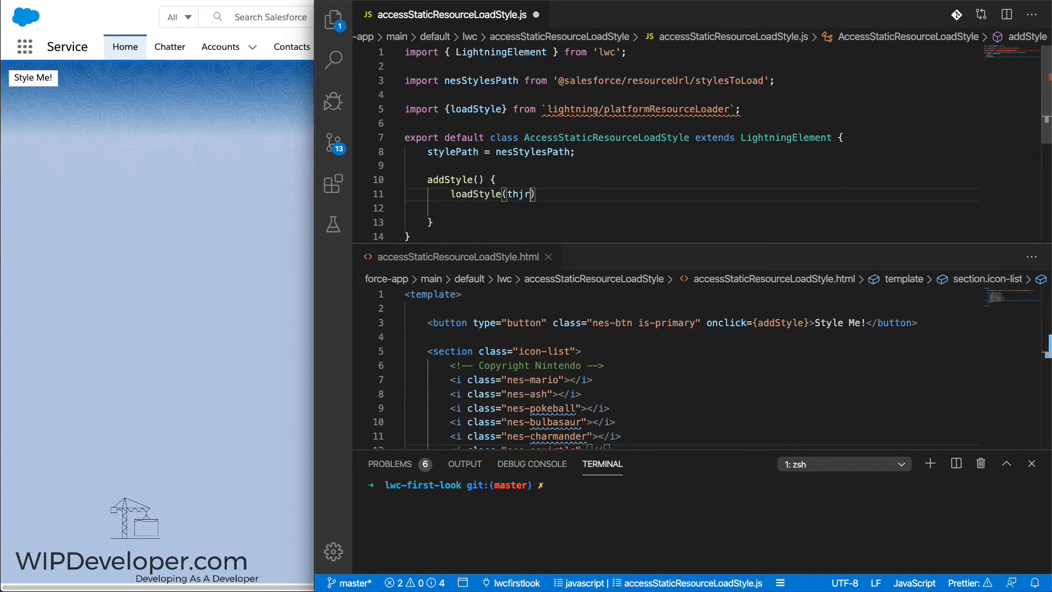
{"action": "type", "text": "this"}
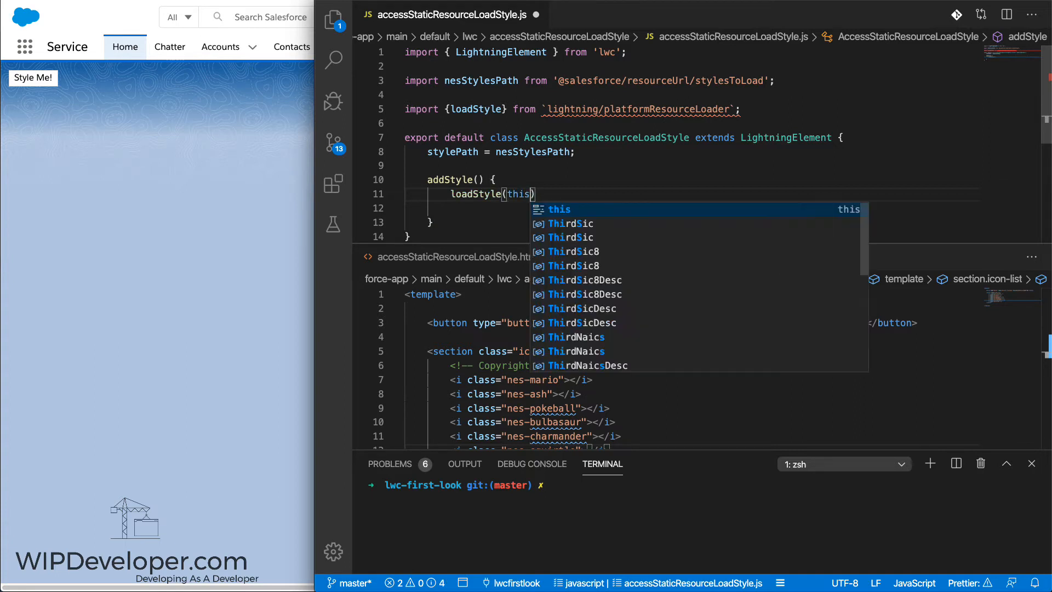
{"action": "type", "text": ", `${this.stylePath}/nes.css"}
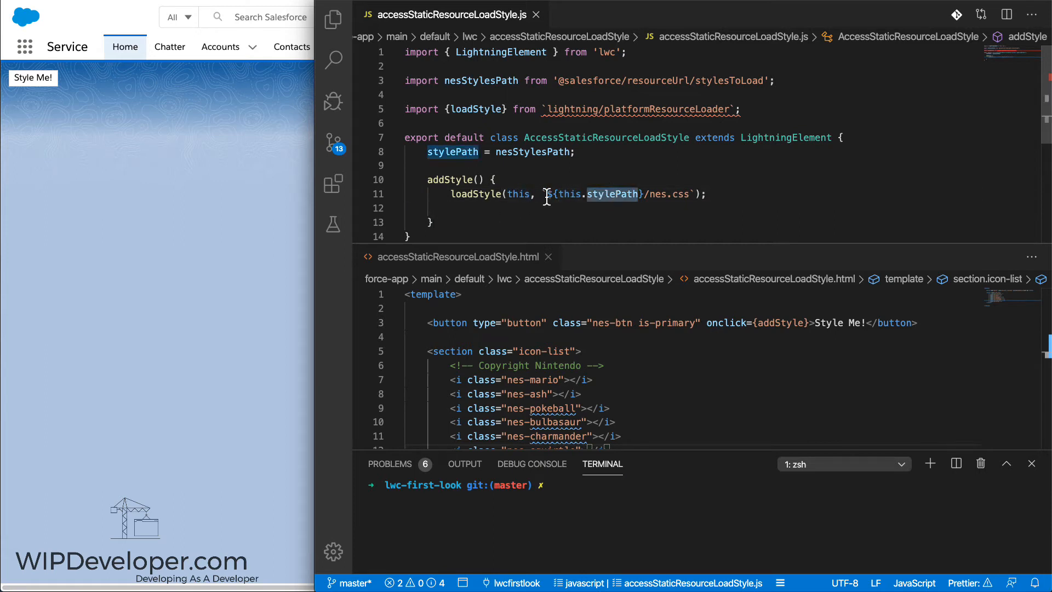
{"action": "left_click_drag", "start_coordinate": [543, 194], "coordinate": [684, 194]}
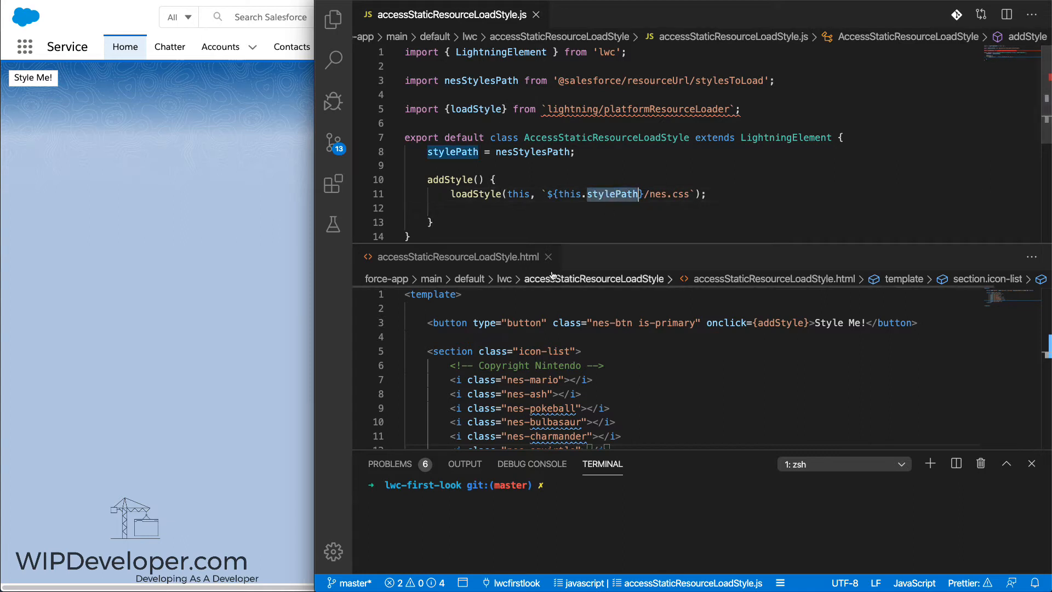
{"action": "mouse_move", "coordinate": [544, 215]}
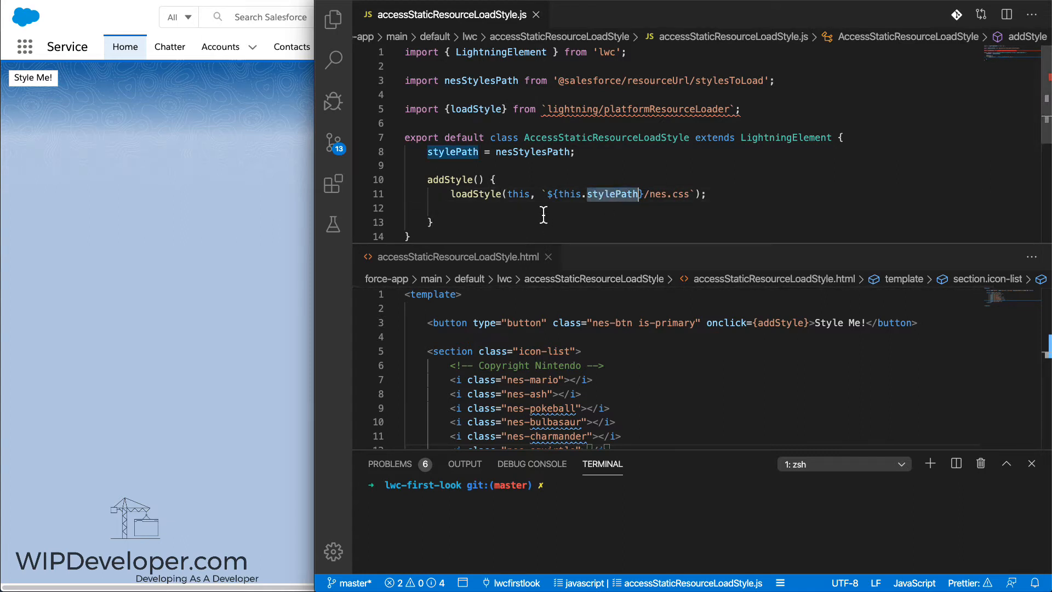
{"action": "mouse_move", "coordinate": [651, 194]}
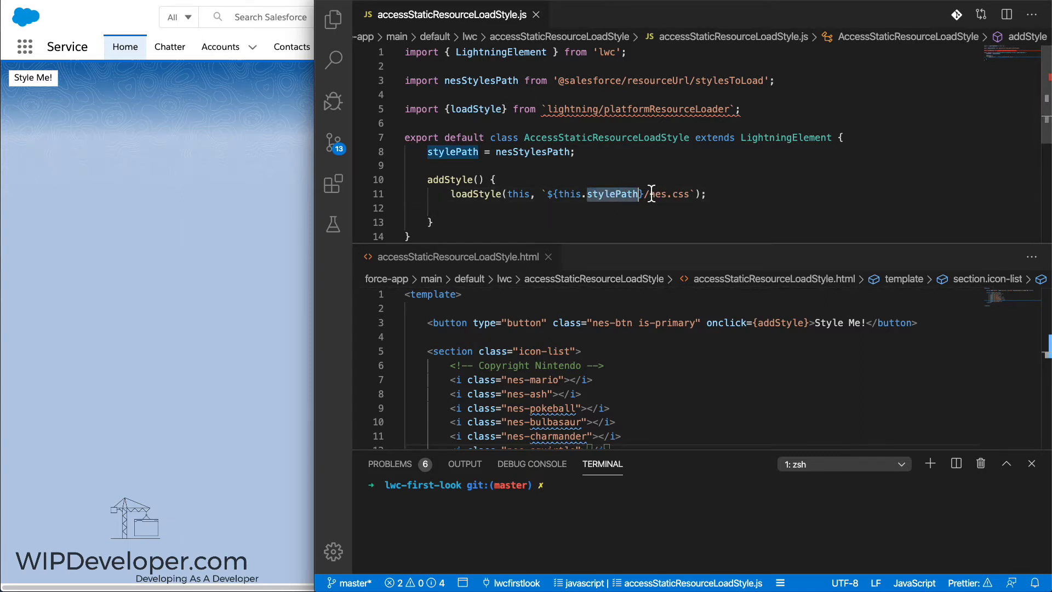
{"action": "left_click_drag", "start_coordinate": [644, 194], "coordinate": [689, 194]}
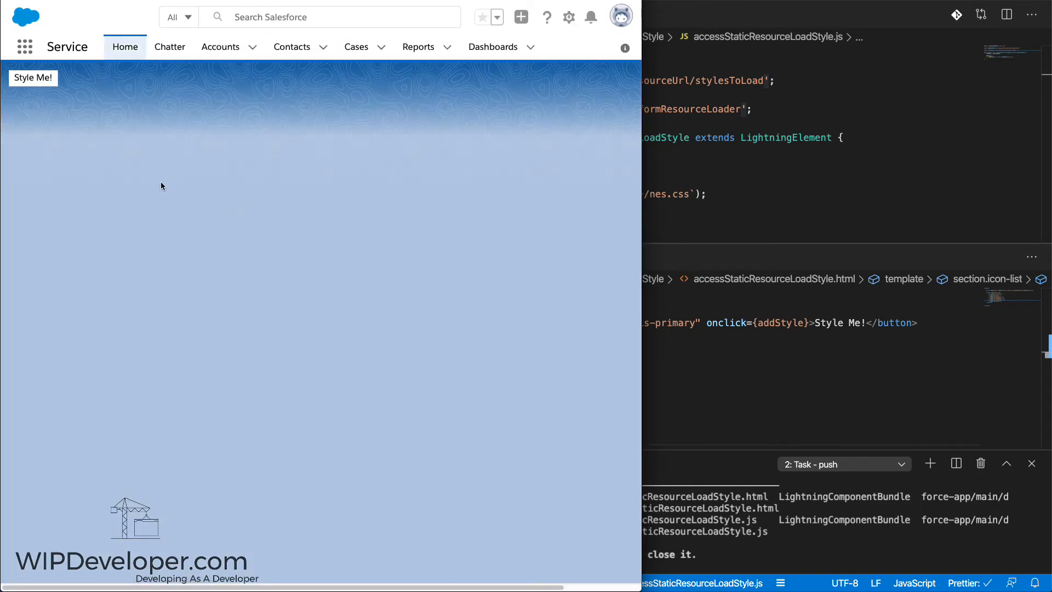
Run Style Me! so the component shows pixel-art icons and a styled button
{"action": "left_click", "coordinate": [33, 79]}
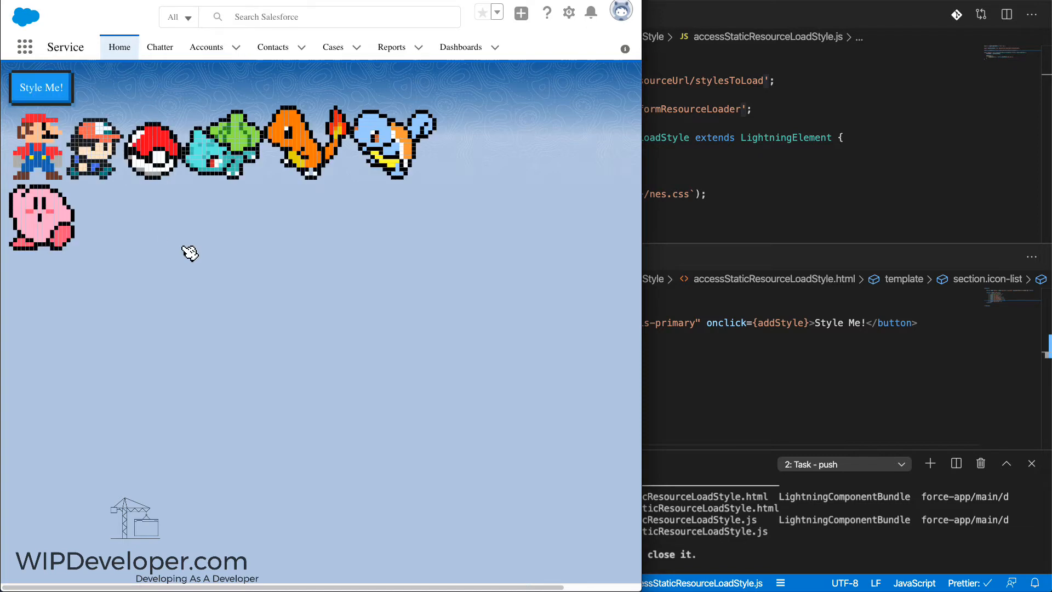
{"action": "mouse_move", "coordinate": [77, 258]}
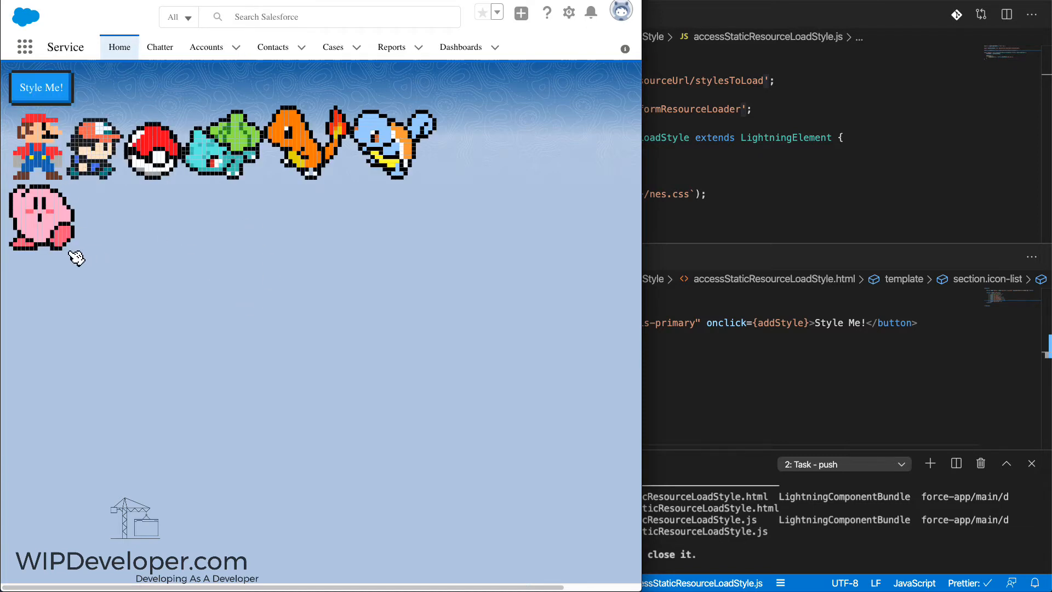
{"action": "mouse_move", "coordinate": [442, 164]}
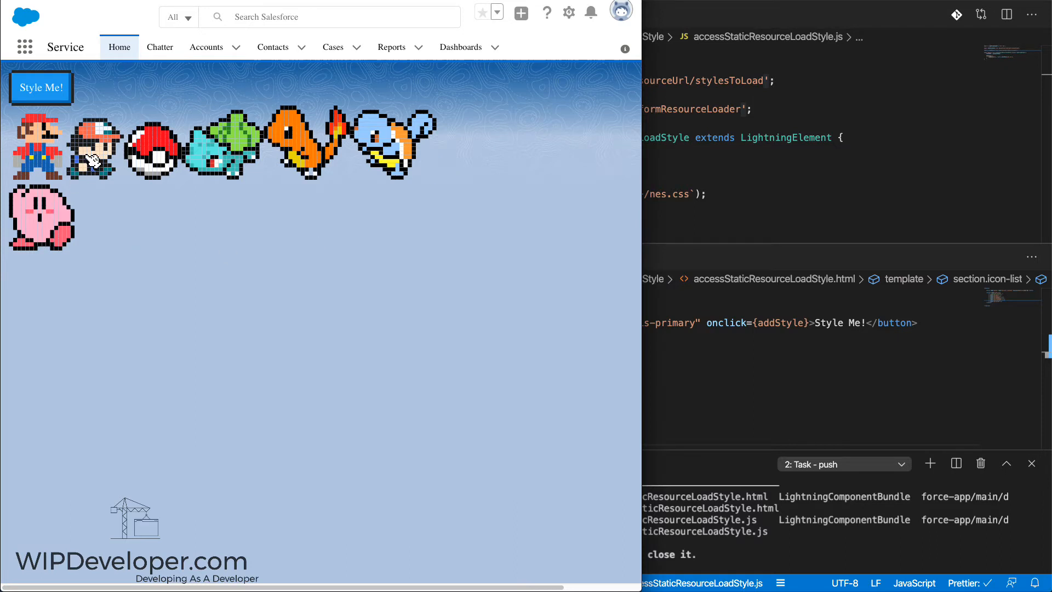
{"action": "mouse_move", "coordinate": [212, 179]}
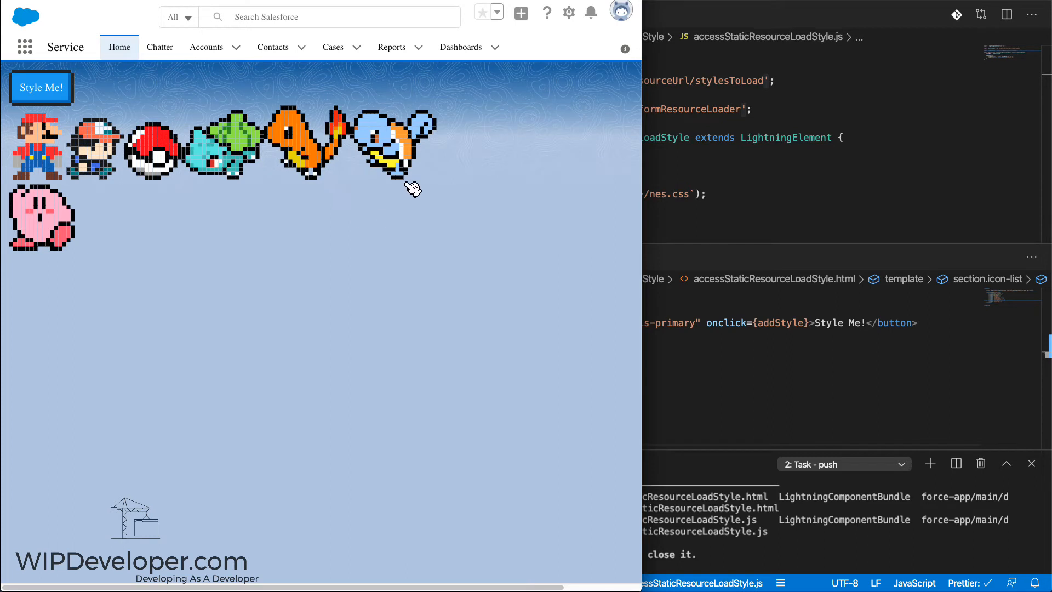
{"action": "mouse_move", "coordinate": [351, 204]}
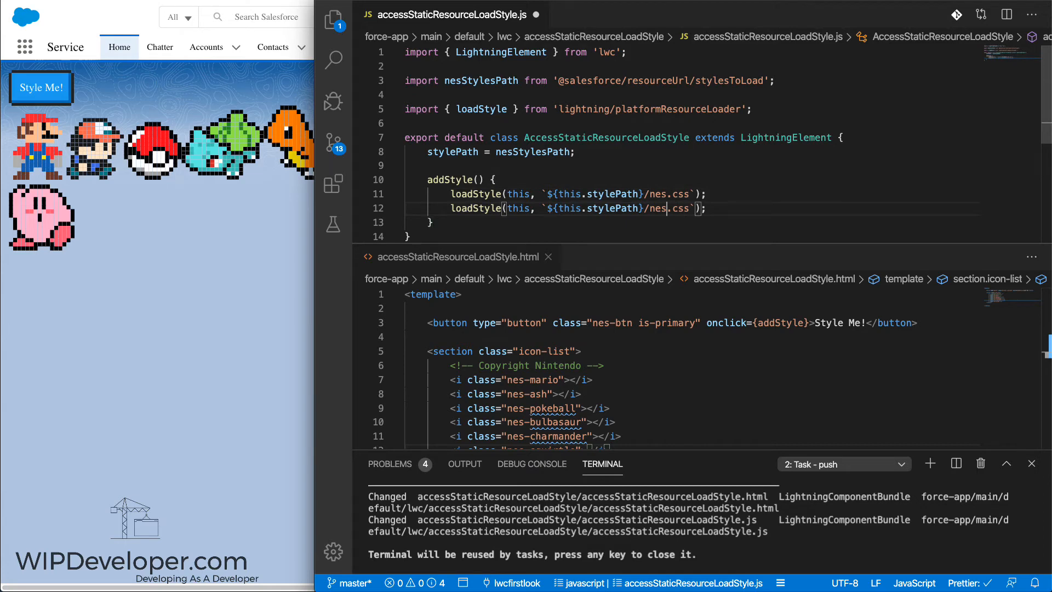
Add a second loadStyle call for fonts.css and begin wrapping both in Promise.all
{"action": "type", "text": "f"}
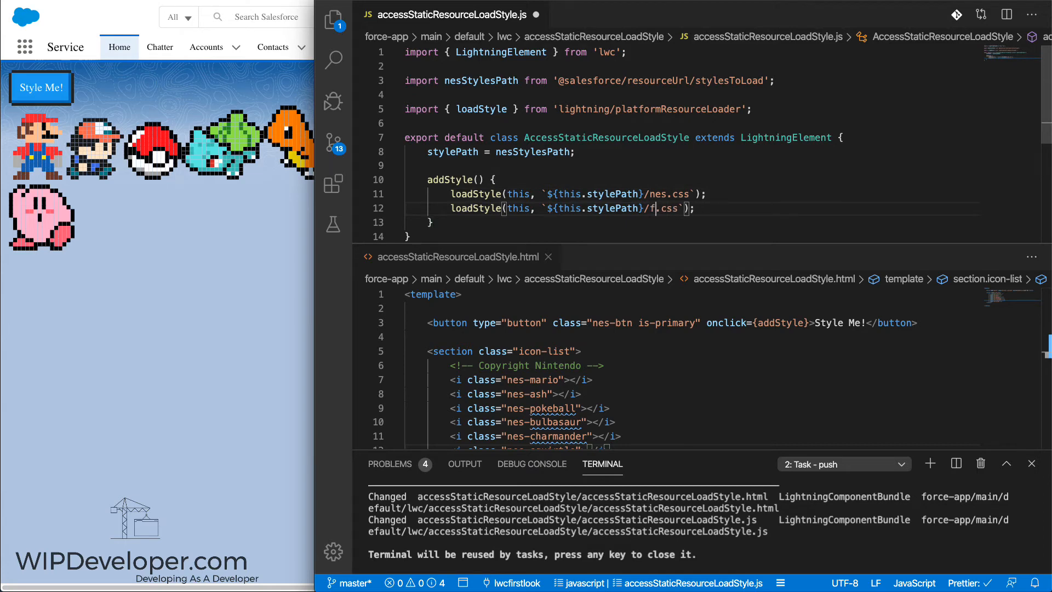
{"action": "type", "text": "onts"}
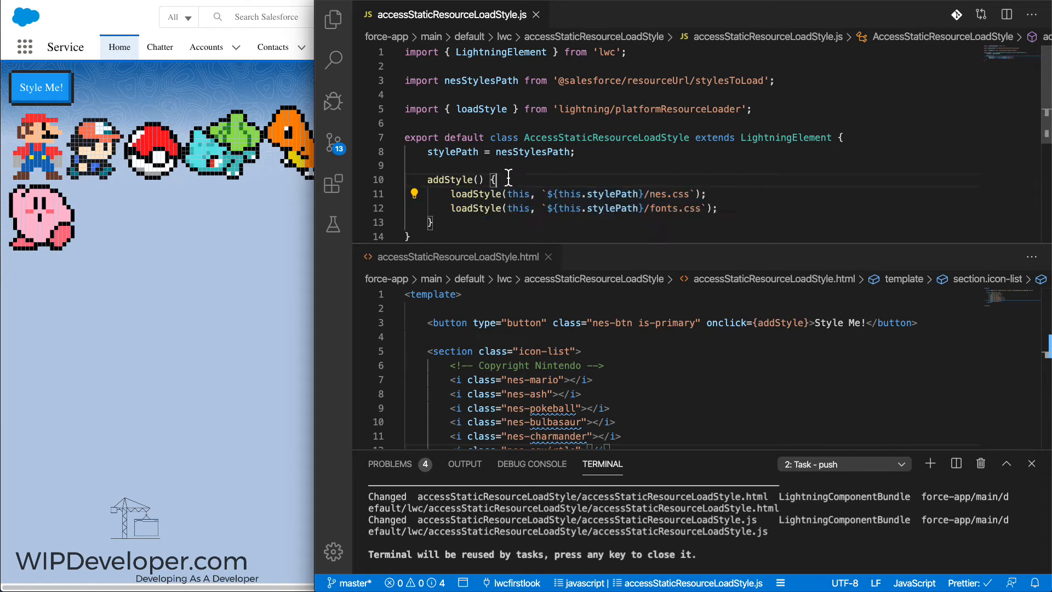
{"action": "type", "text": "Promi"}
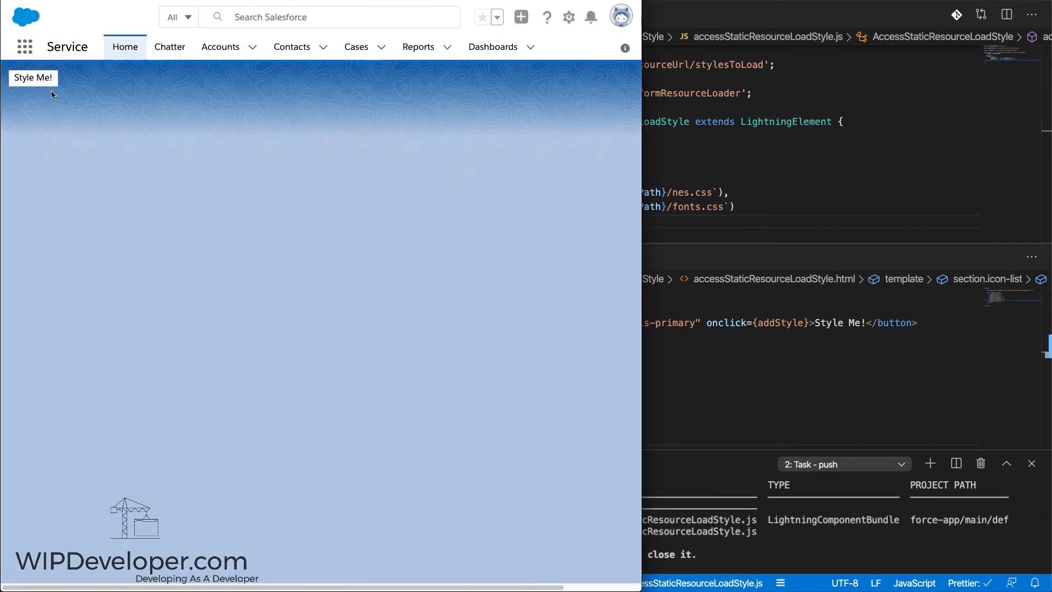
Run Style Me! so both NES styles and the blocky pixel font apply across the page
{"action": "left_click", "coordinate": [33, 79]}
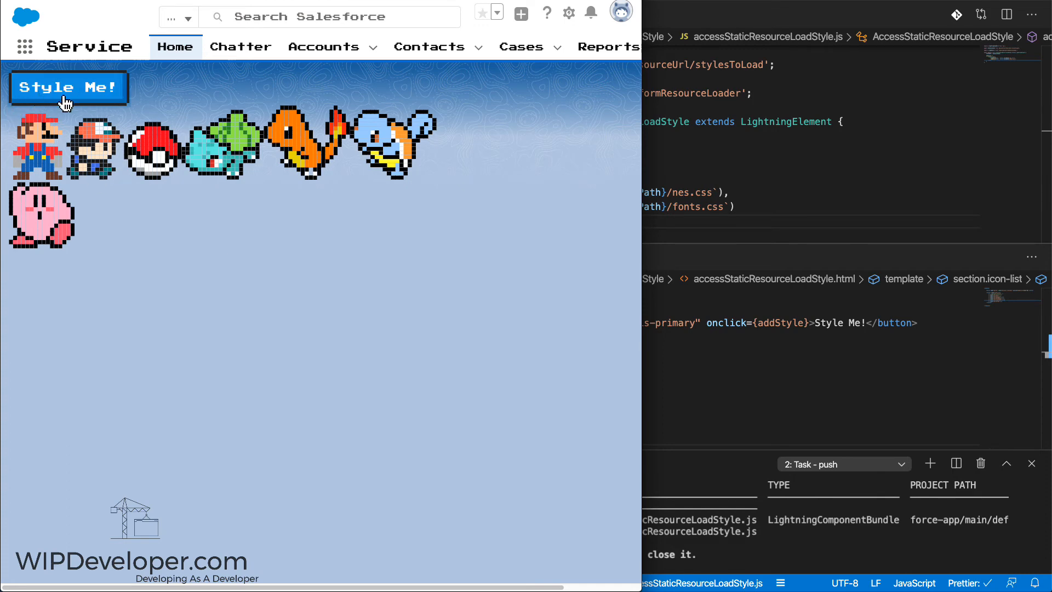
{"action": "mouse_move", "coordinate": [171, 240]}
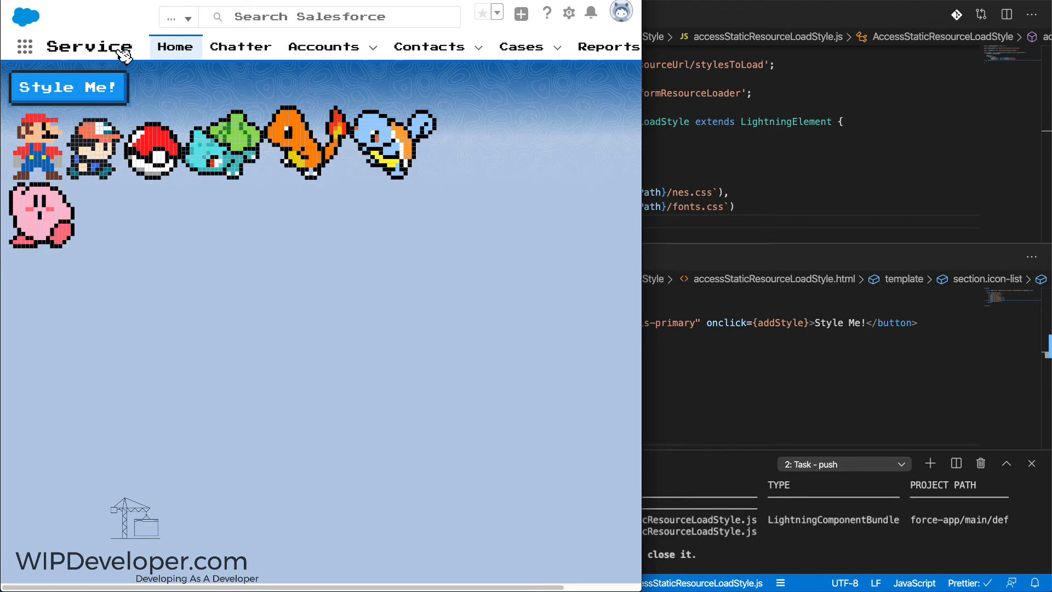
{"action": "mouse_move", "coordinate": [162, 75]}
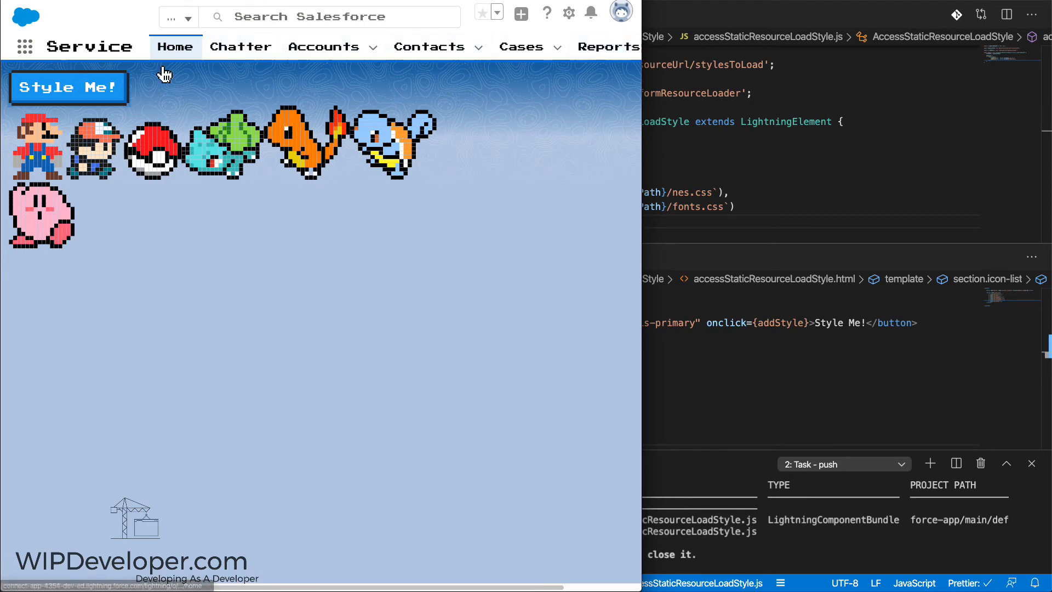
{"action": "mouse_move", "coordinate": [360, 204]}
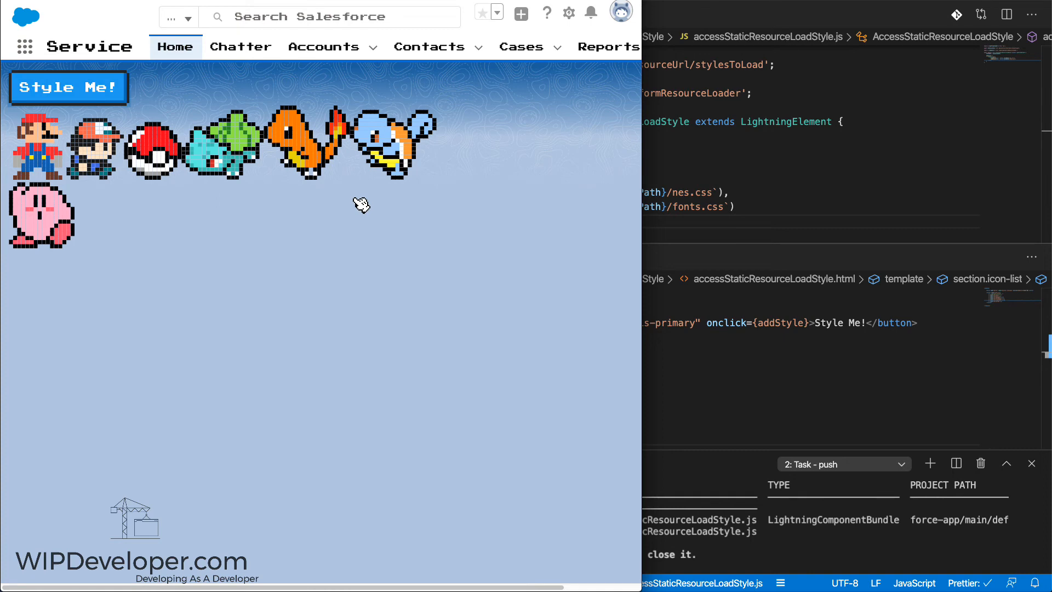
{"action": "mouse_move", "coordinate": [134, 229]}
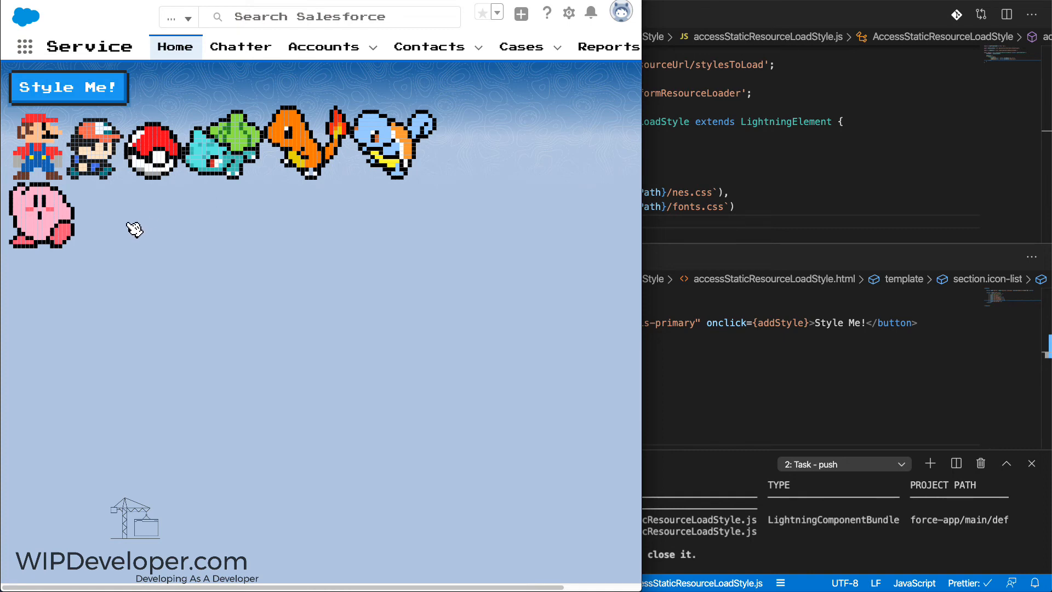
{"action": "mouse_move", "coordinate": [125, 235]}
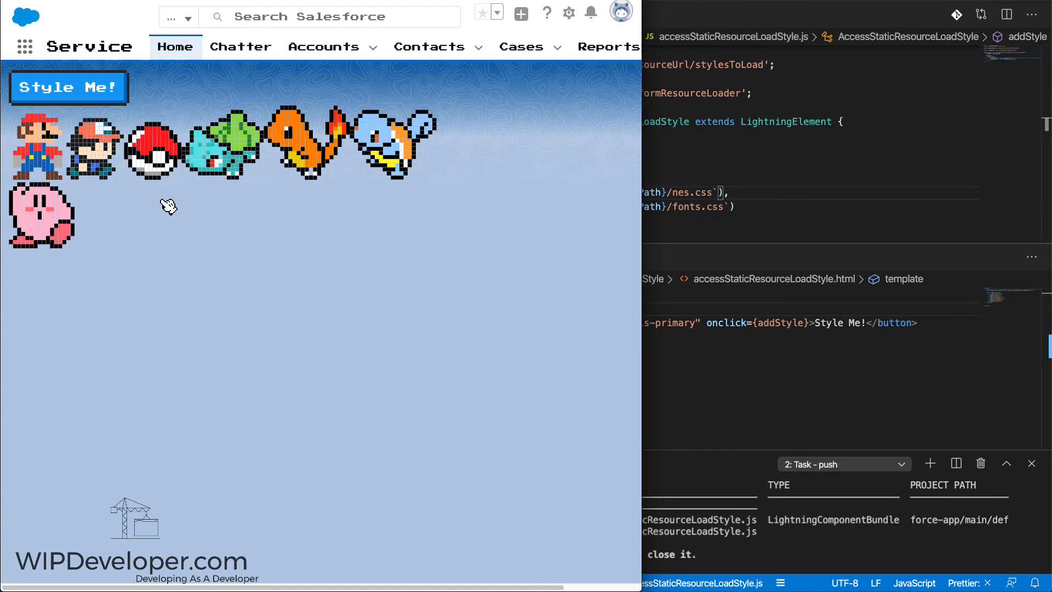
{"action": "mouse_move", "coordinate": [267, 60]}
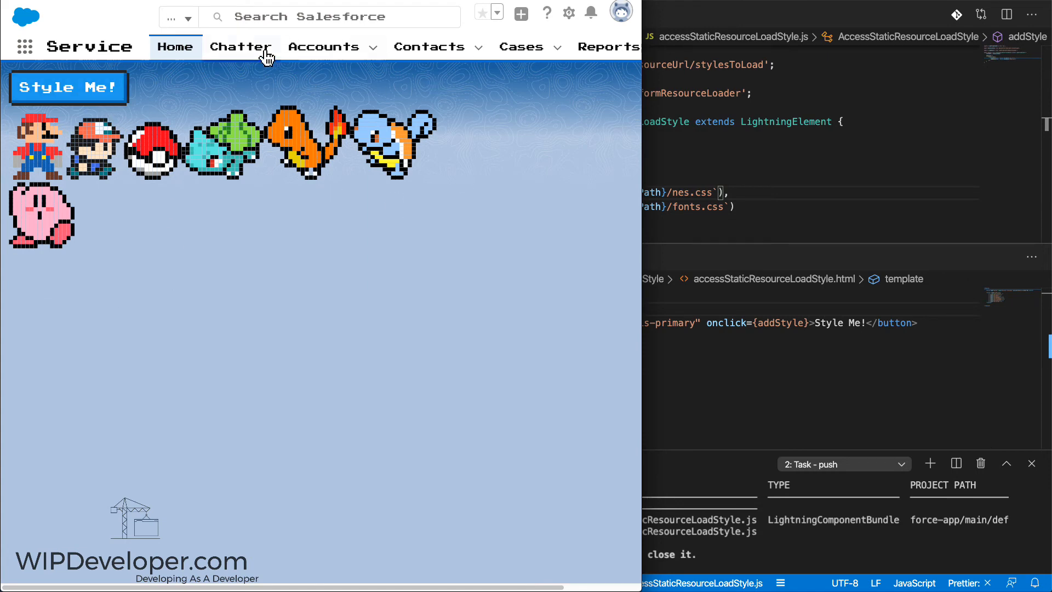
{"action": "mouse_move", "coordinate": [468, 140]}
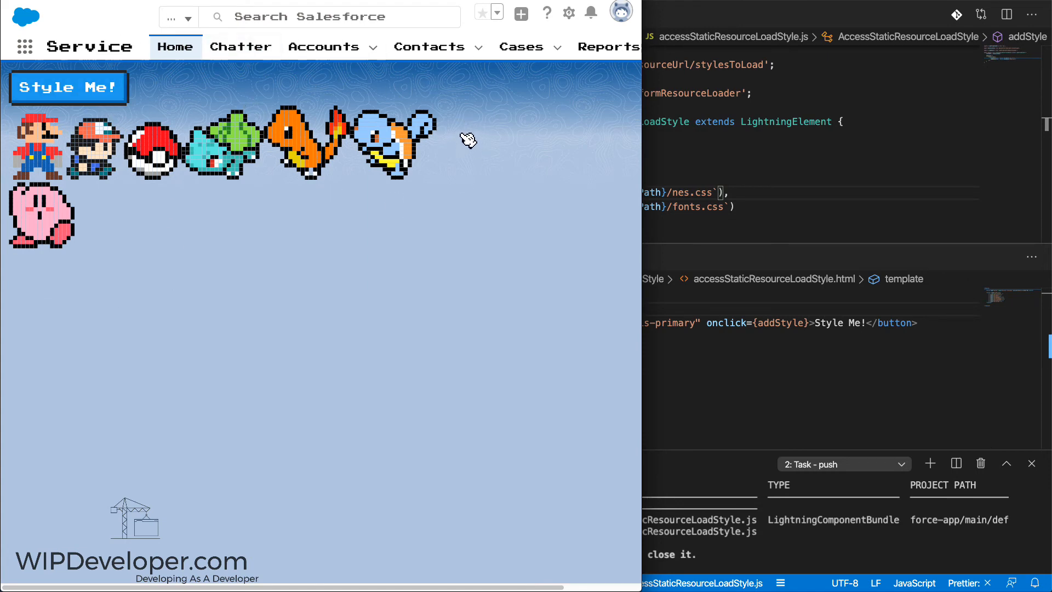
{"action": "mouse_move", "coordinate": [281, 164]}
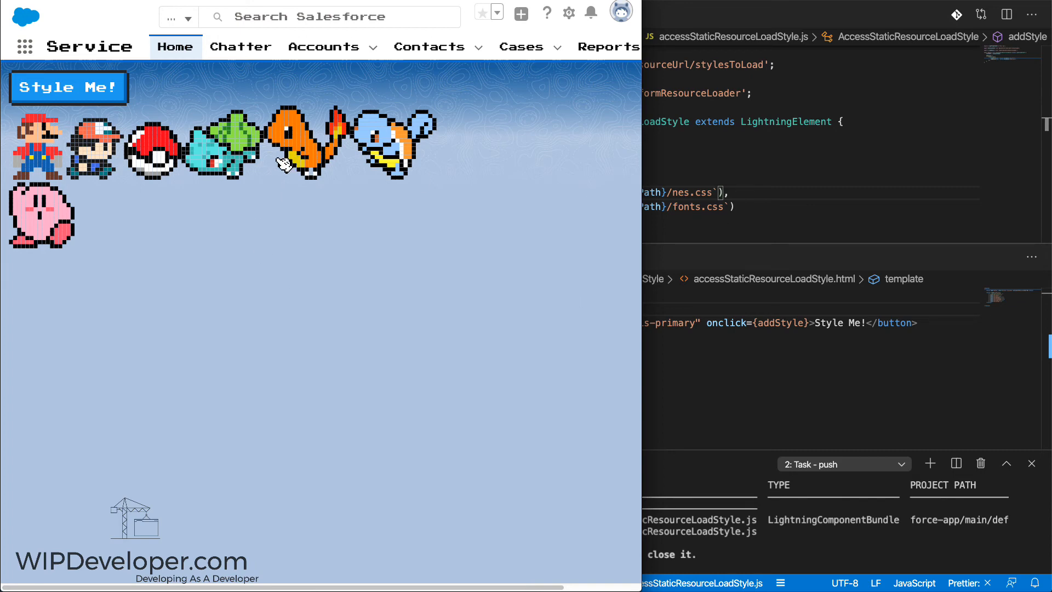
{"action": "mouse_move", "coordinate": [34, 157]}
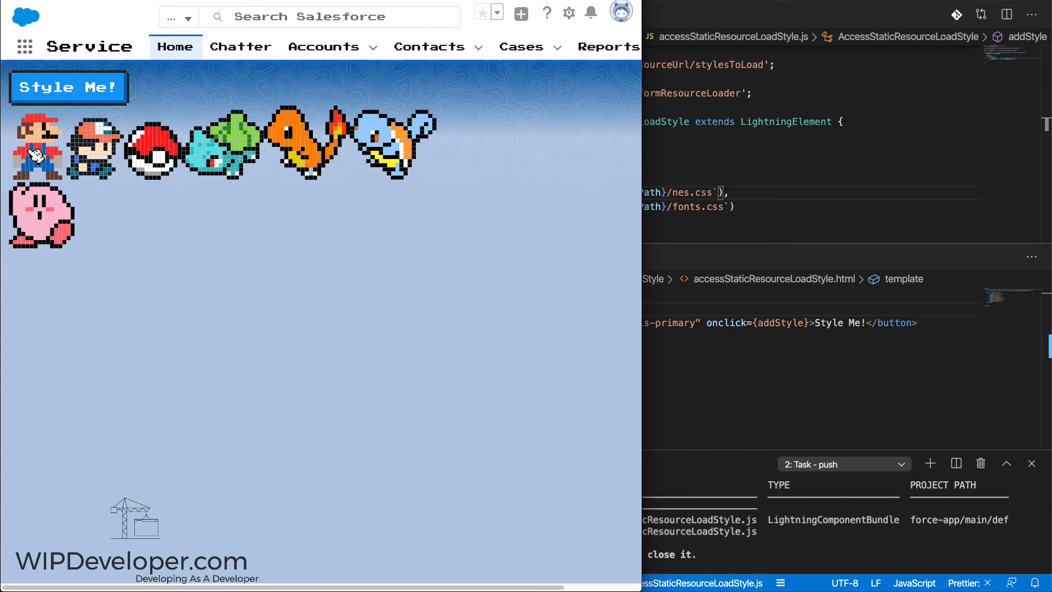
{"action": "mouse_move", "coordinate": [184, 147]}
{"action": "type", "text": "super"}
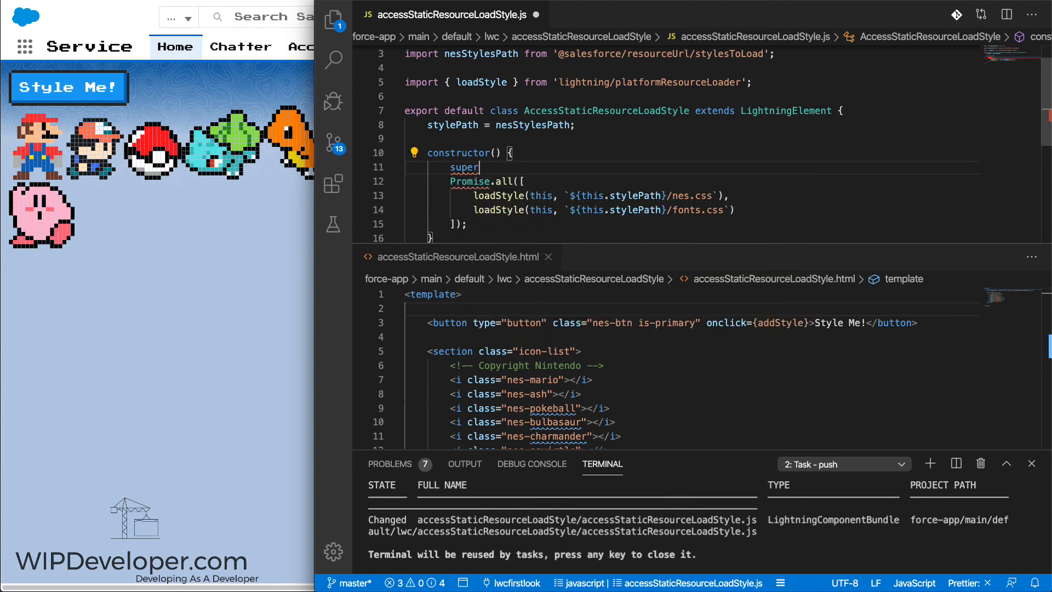
Turn addStyle into constructor() calling super() before the Promise.all load
{"action": "type", "text": "();"}
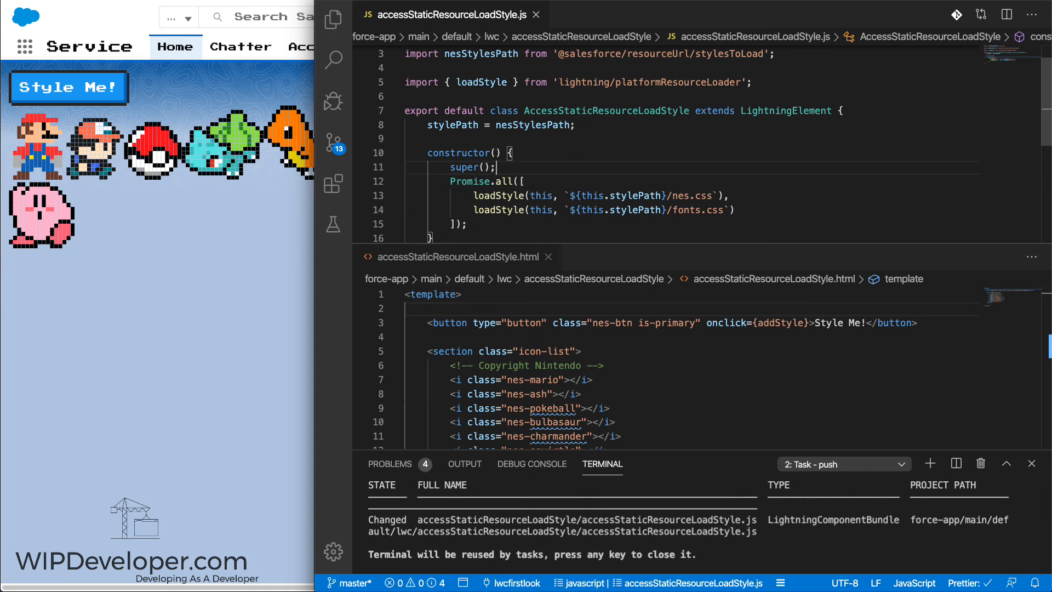
{"action": "mouse_move", "coordinate": [618, 363]}
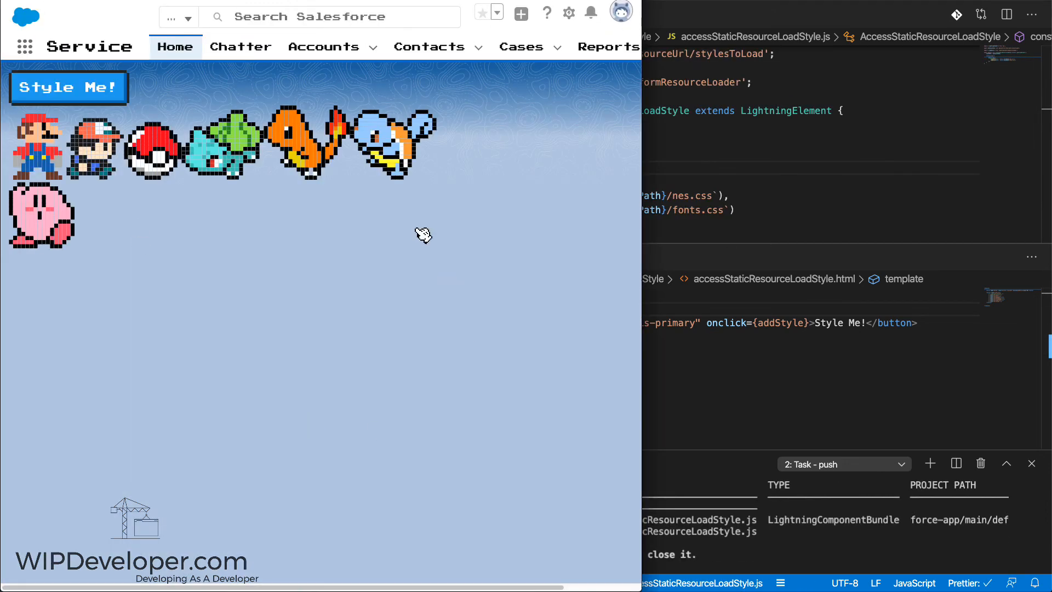
{"action": "mouse_move", "coordinate": [429, 297]}
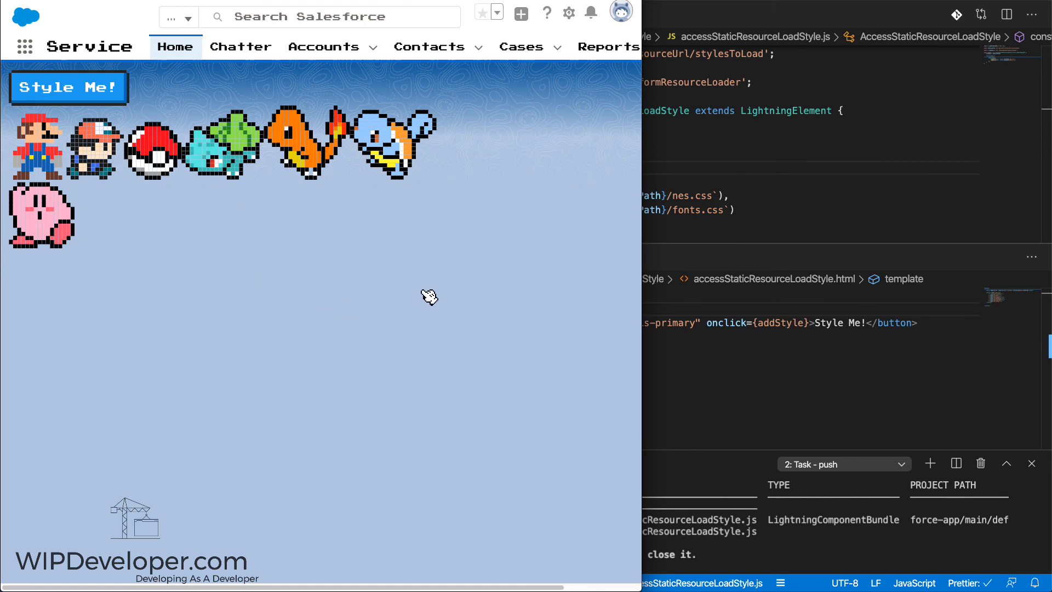